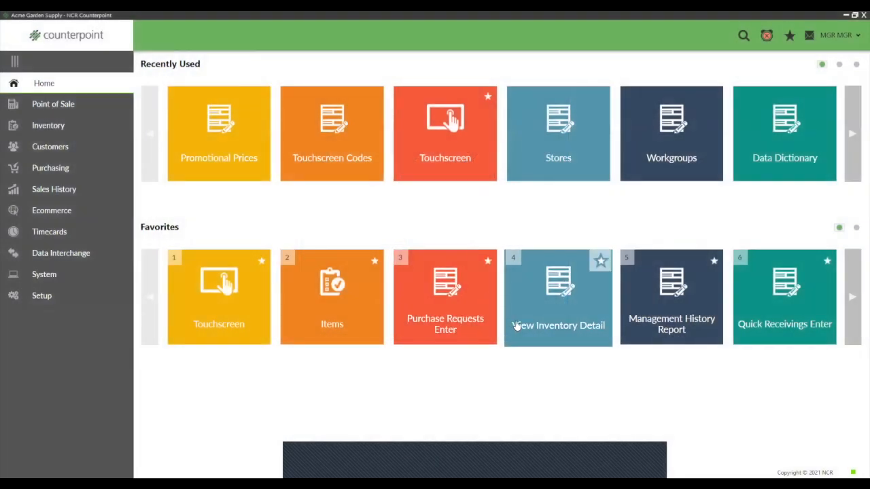
mouse_move(516, 332)
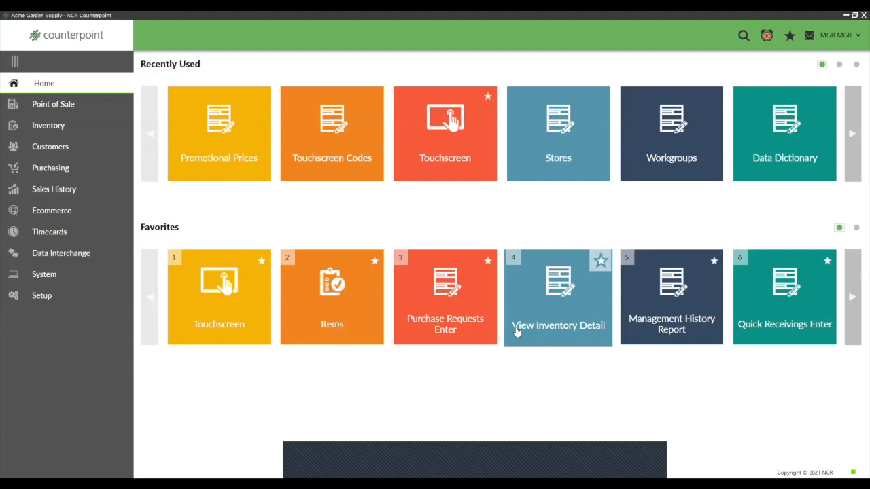
mouse_move(394, 451)
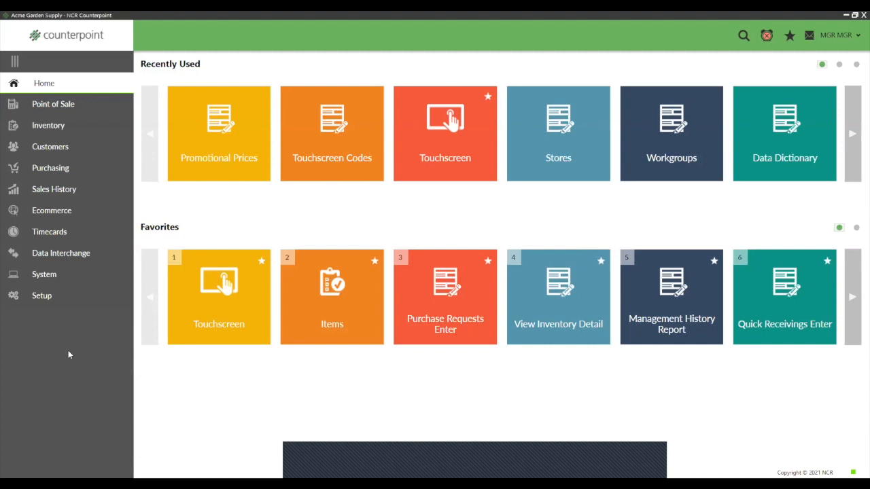
mouse_move(41, 301)
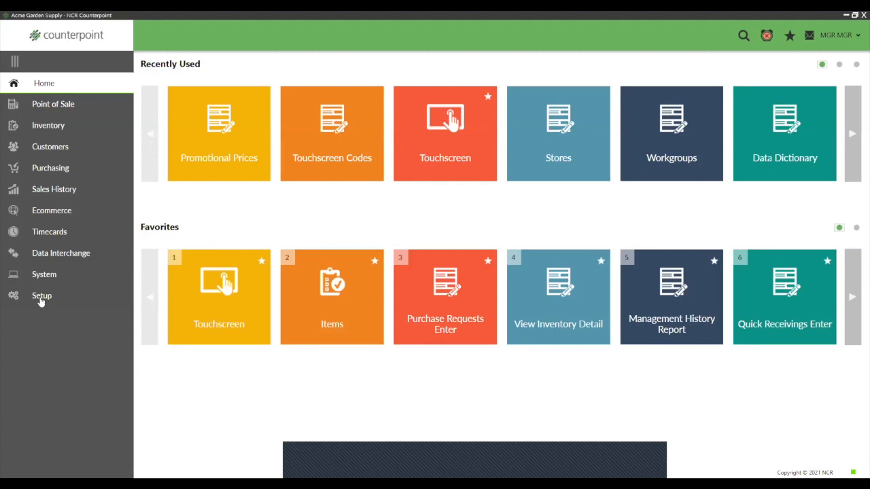
- Browse the inventory account codes under Inventory setup
left_click(42, 295)
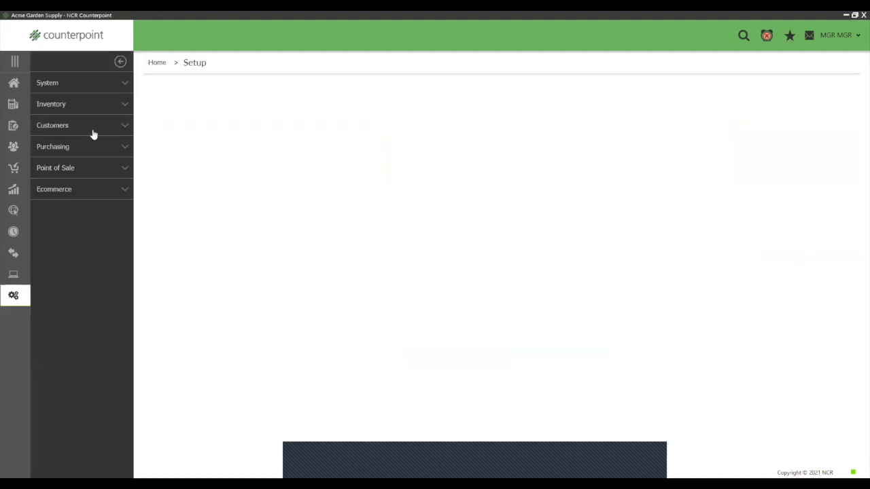
left_click(51, 104)
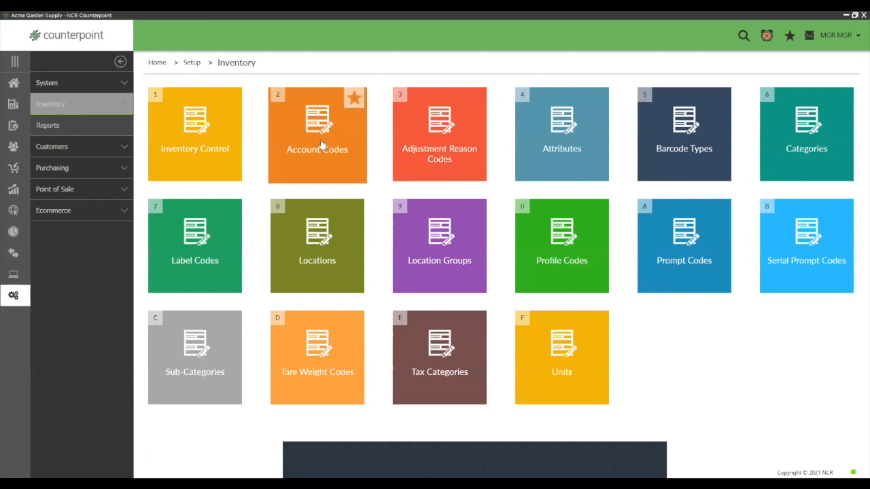
left_click(316, 134)
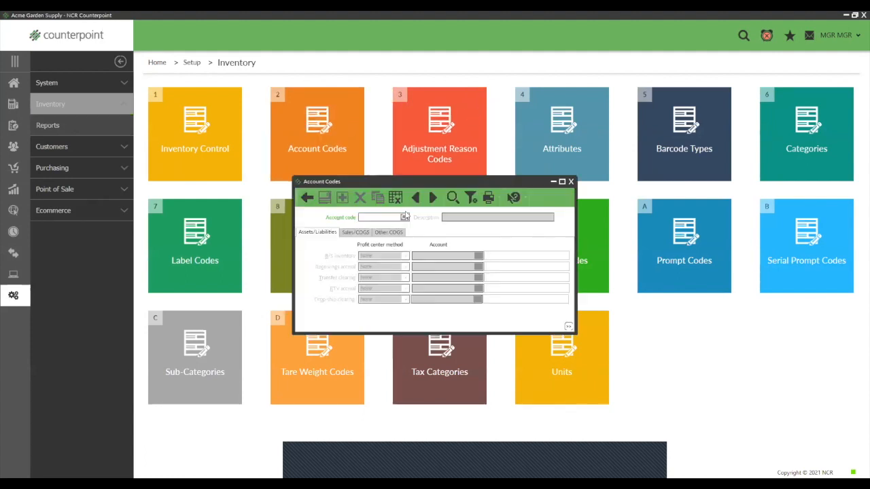
mouse_move(433, 197)
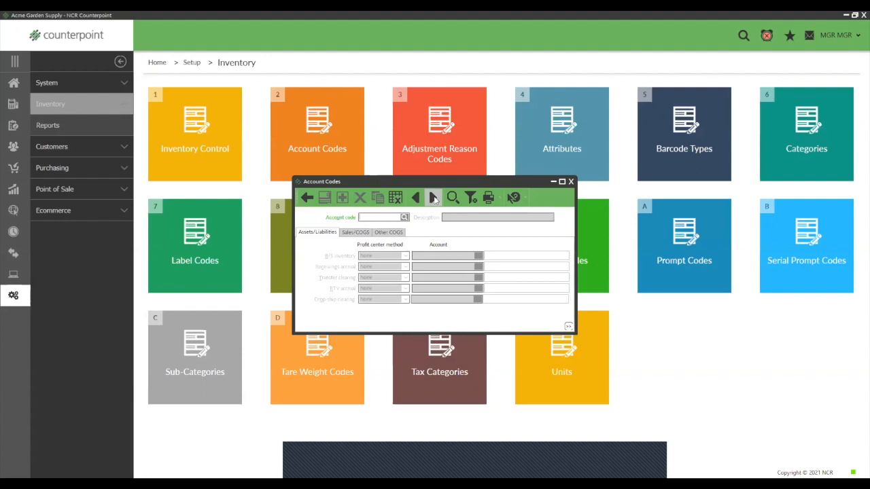
left_click(432, 197)
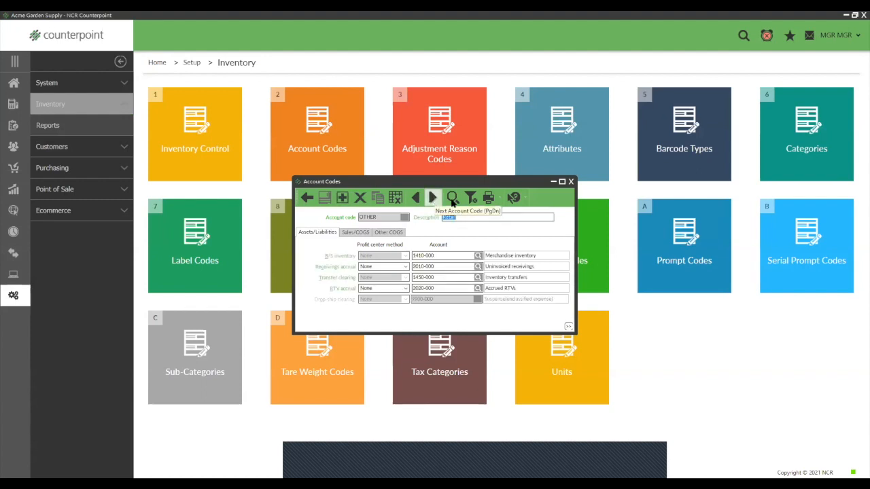
left_click(570, 182)
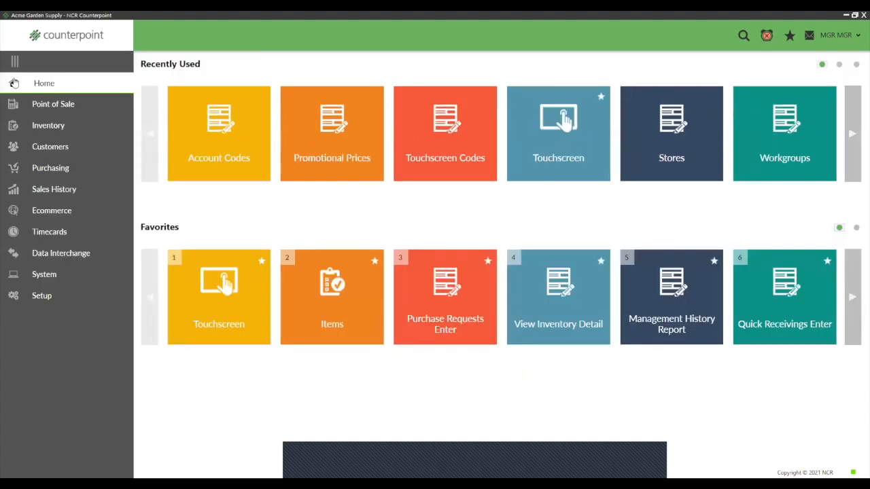
- Open Adjustment Reason Codes showing SCRAP (Scrap Inventory) tied to the scrap expense account
left_click(42, 295)
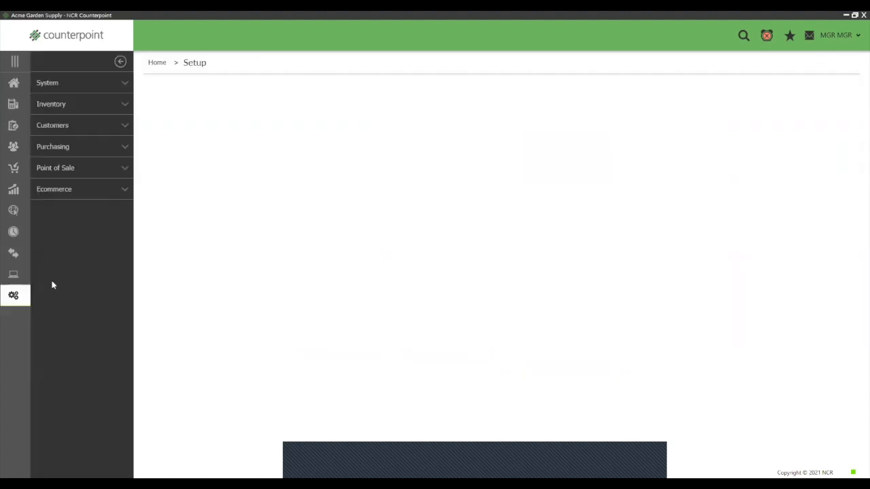
left_click(51, 104)
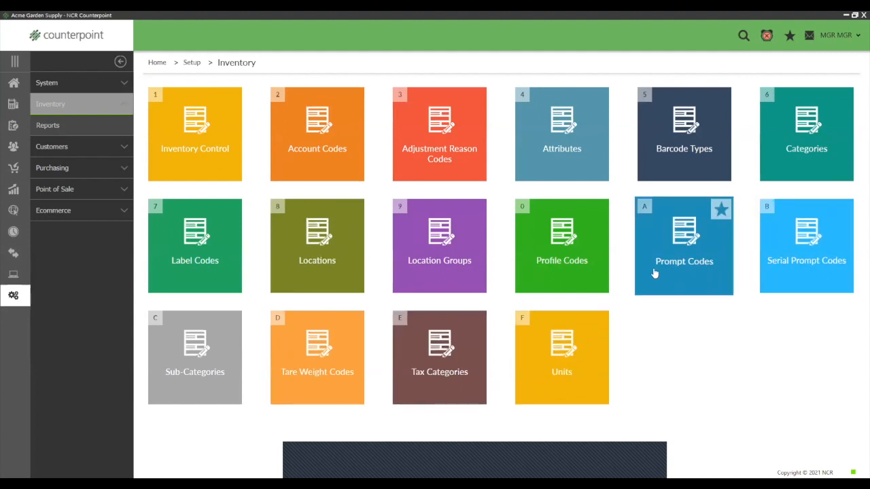
mouse_move(362, 170)
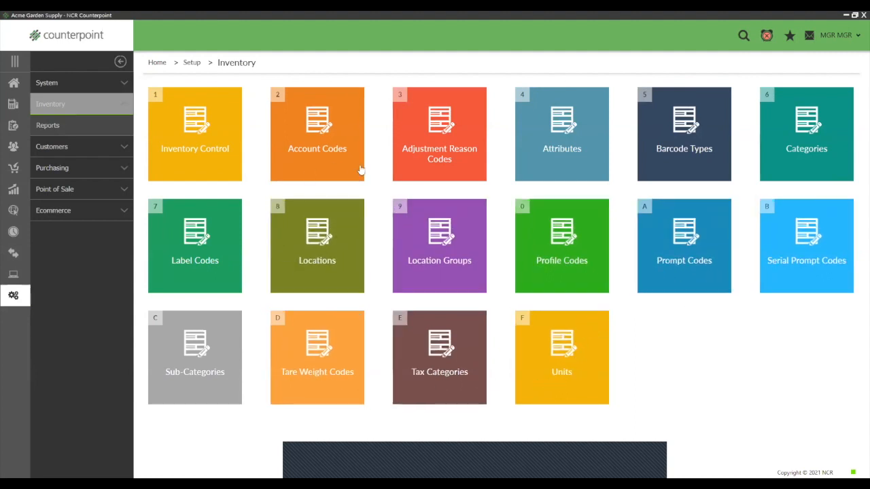
left_click(439, 133)
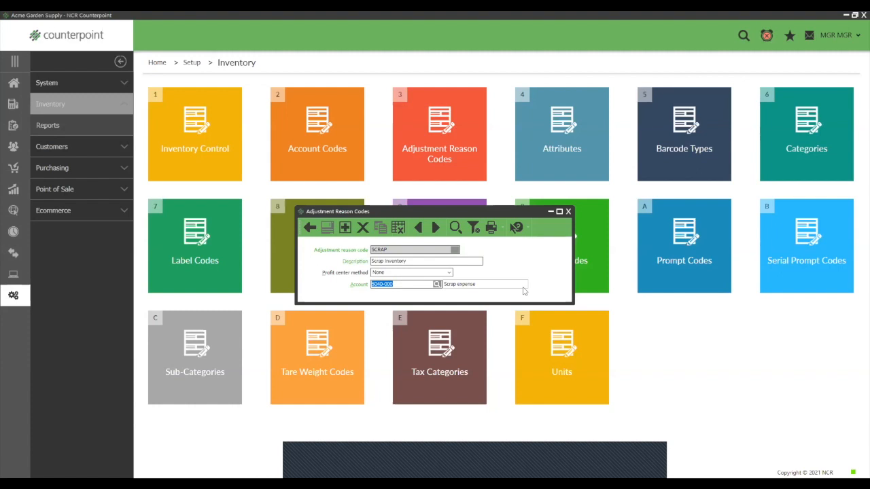
mouse_move(23, 80)
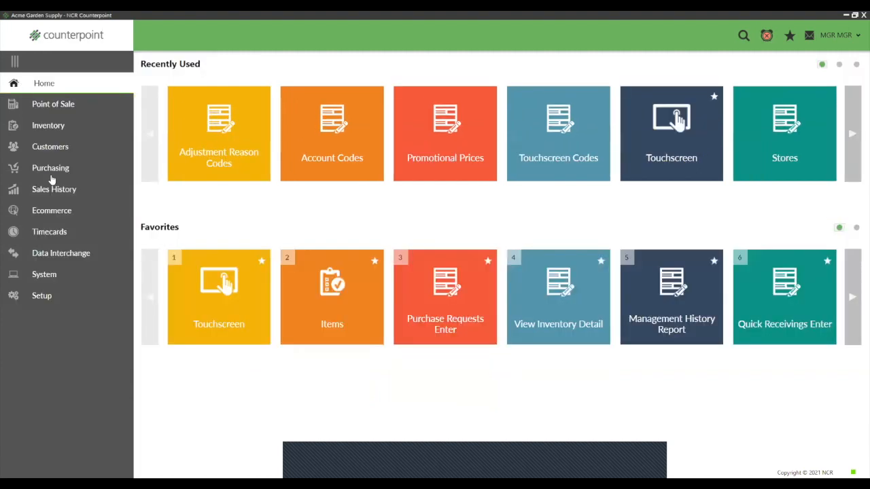
- Save the point-of-sale DAMAGED reason code with Return and Scrap checked, scrap reason SCRAP
left_click(41, 295)
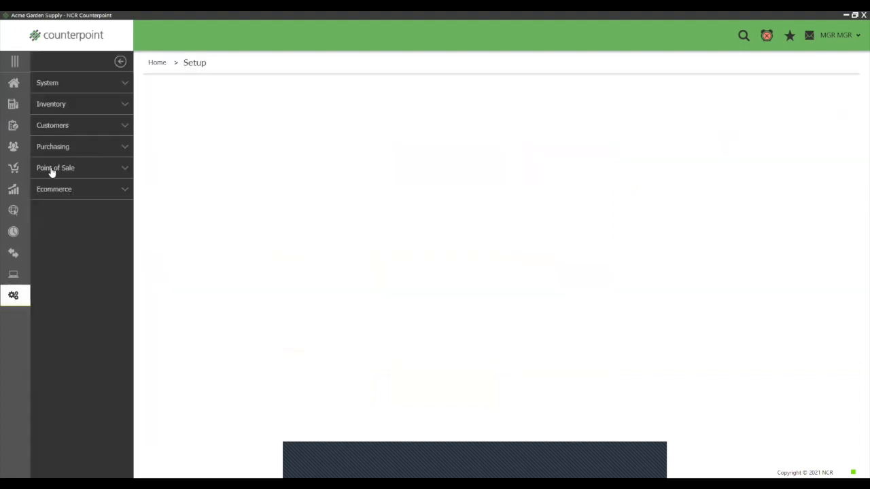
left_click(56, 167)
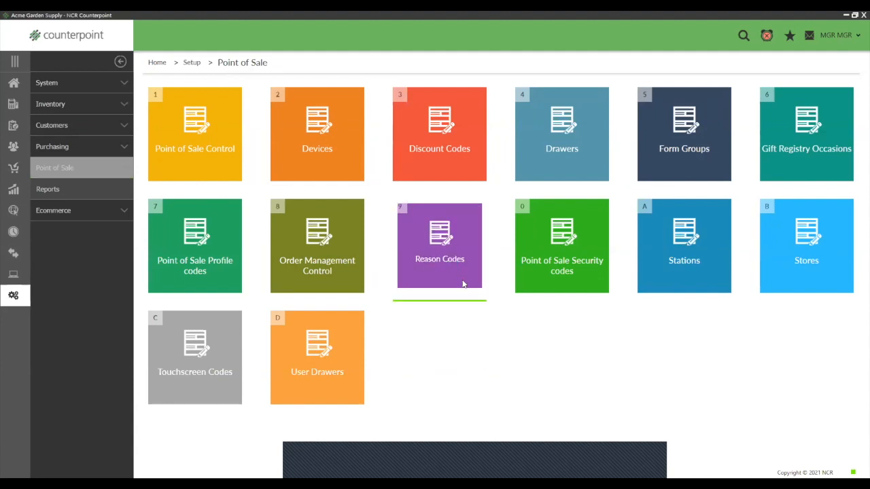
left_click(439, 244)
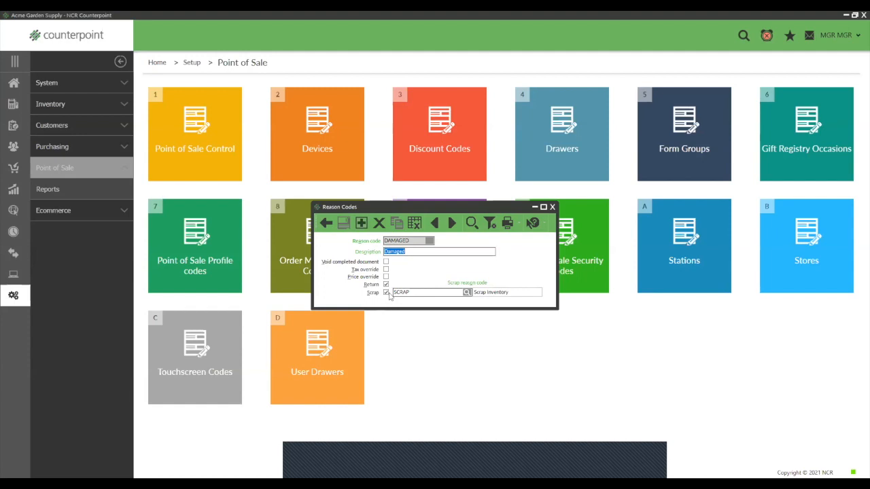
mouse_move(480, 301)
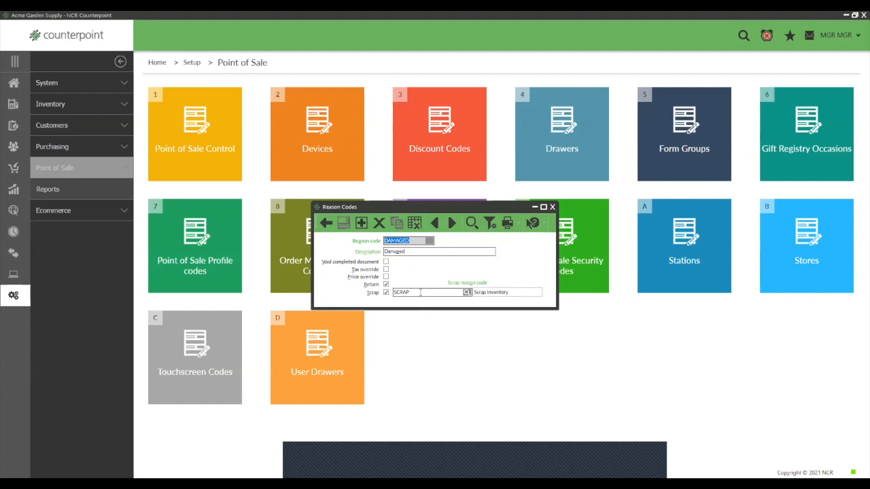
left_click(452, 223)
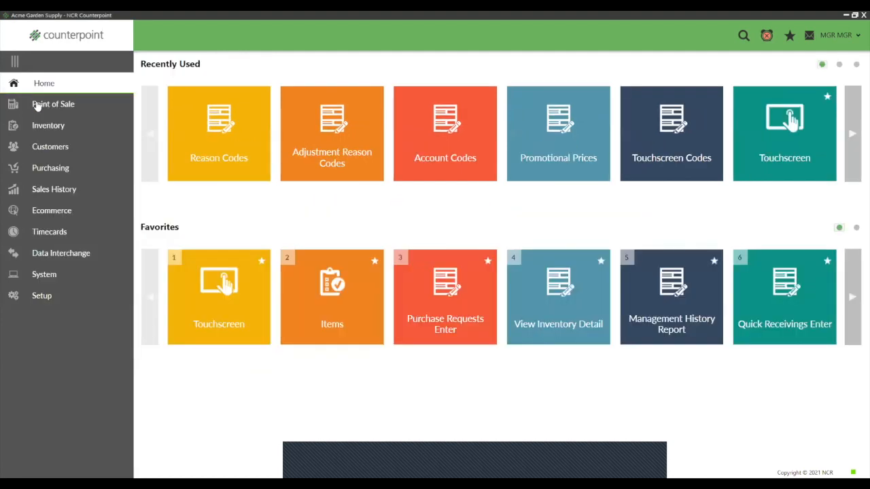
- Launch Touchscreen ticket entry and sign in as manager for store 1, station 1, drawer 1
left_click(218, 296)
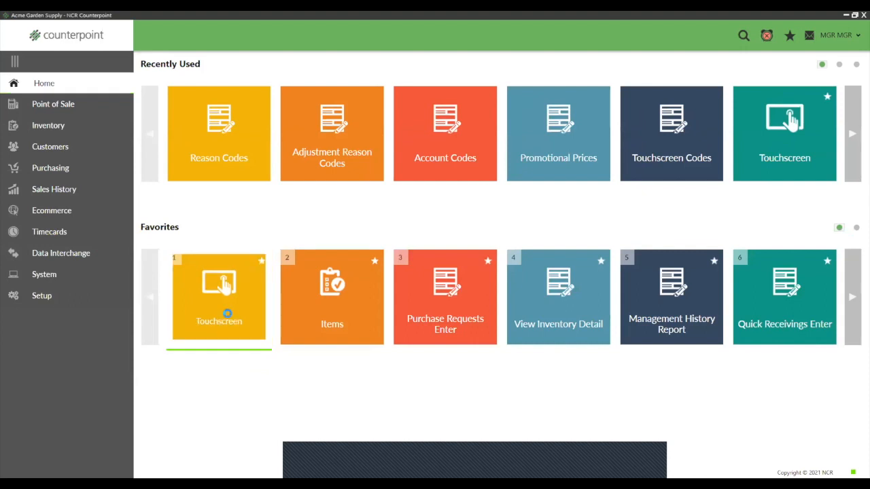
left_click(219, 296)
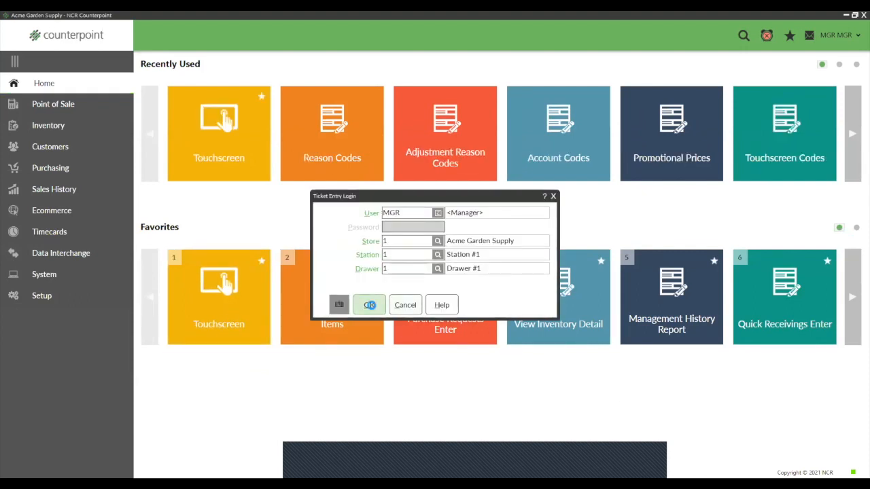
left_click(369, 304)
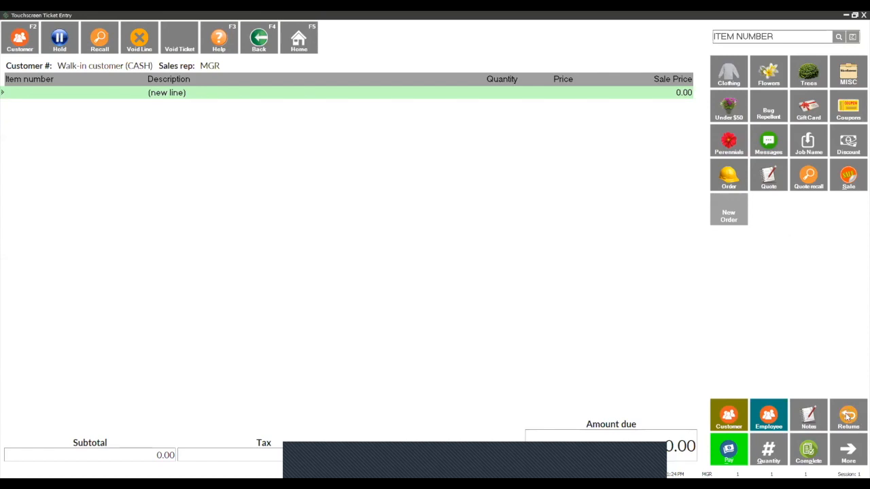
- Start a validated return and load customer 40's past ticket 1-100432
left_click(848, 415)
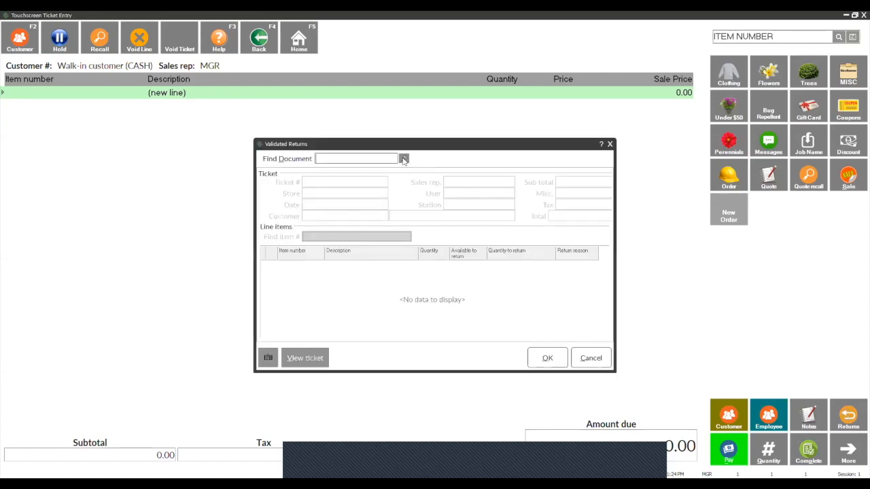
left_click(404, 158)
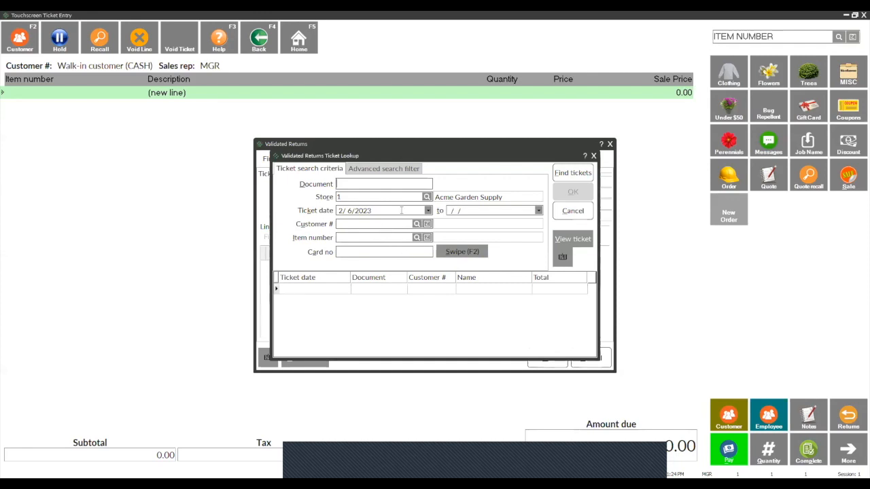
left_click(416, 223)
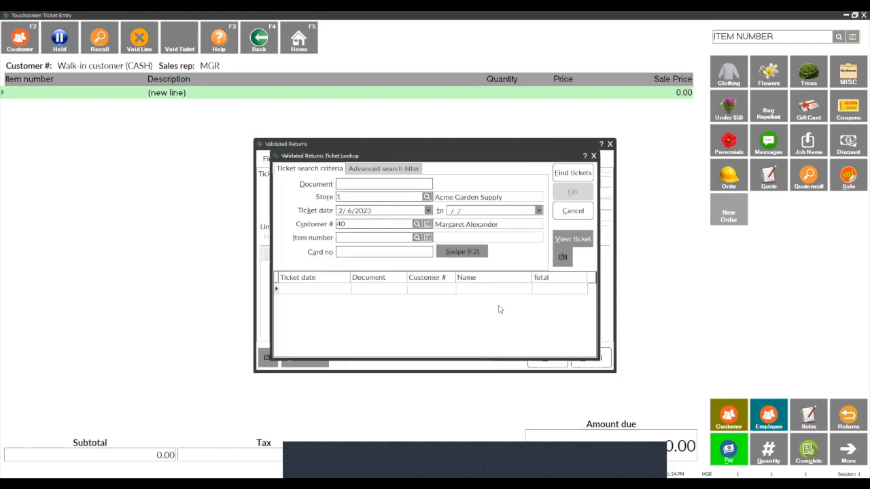
left_click(573, 172)
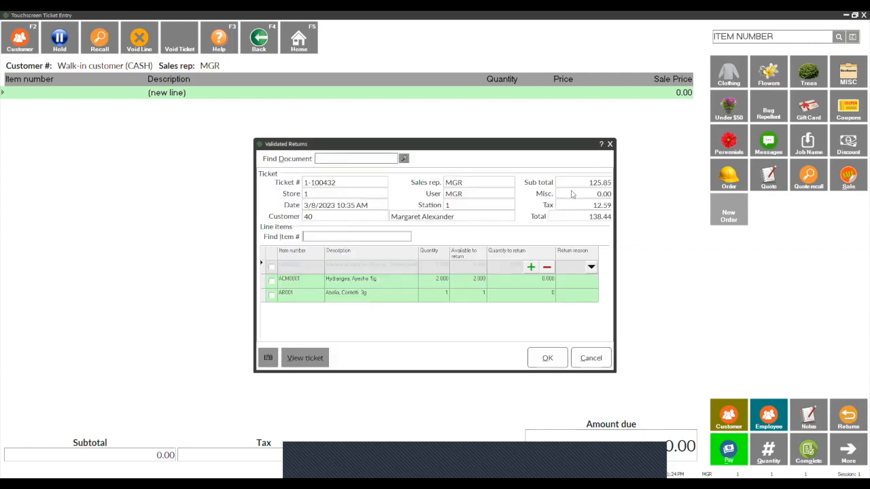
- Return one Abelia, Confetti 3g (AB001) as DAMAGED, giving a 30.79 cash refund
left_click(271, 293)
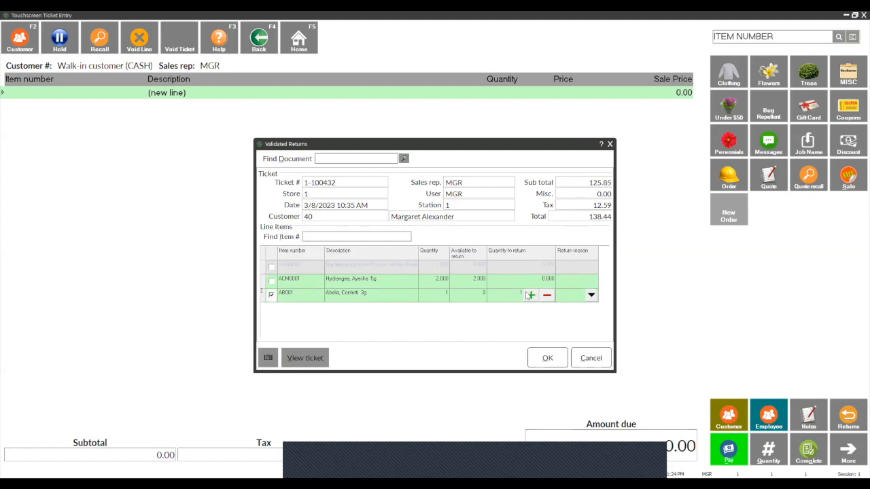
mouse_move(580, 275)
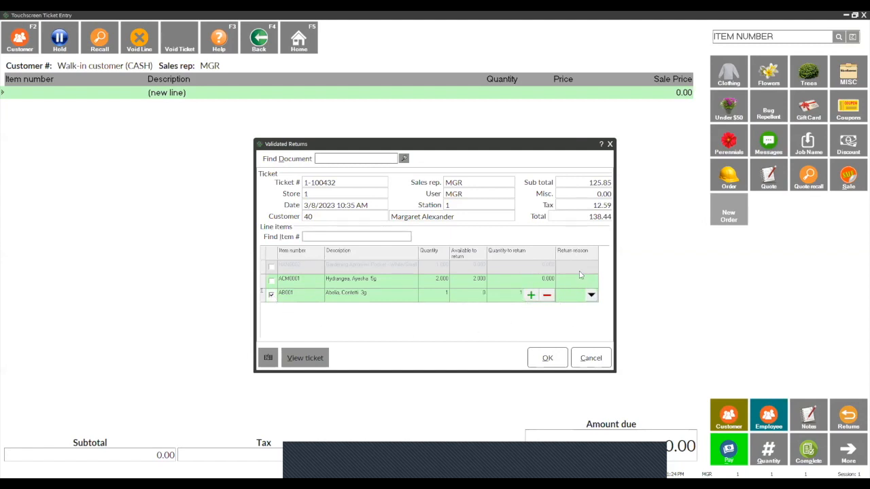
left_click(590, 295)
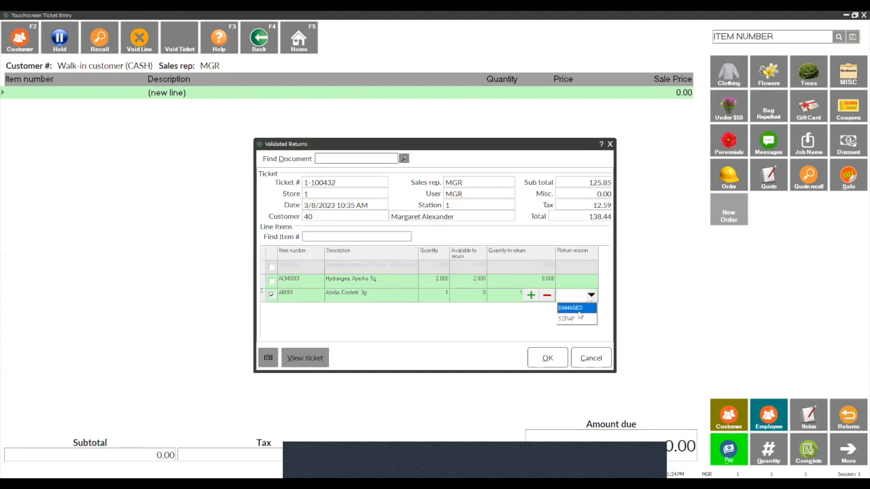
mouse_move(577, 319)
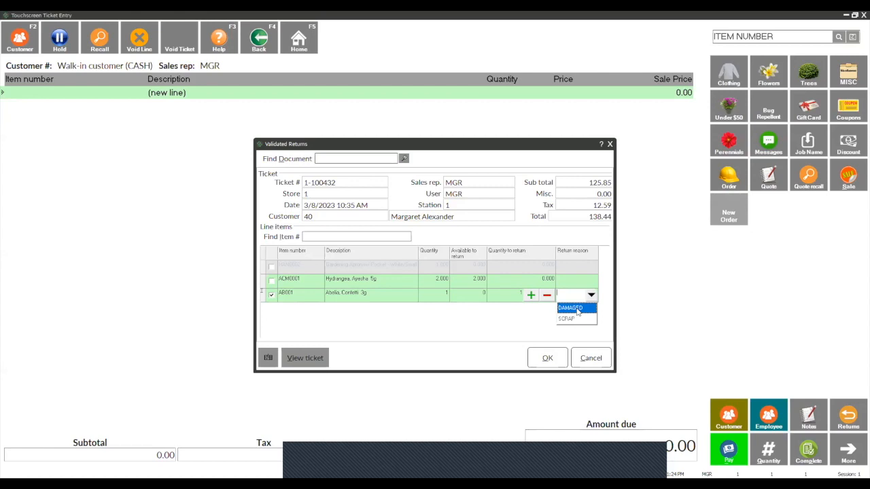
left_click(569, 308)
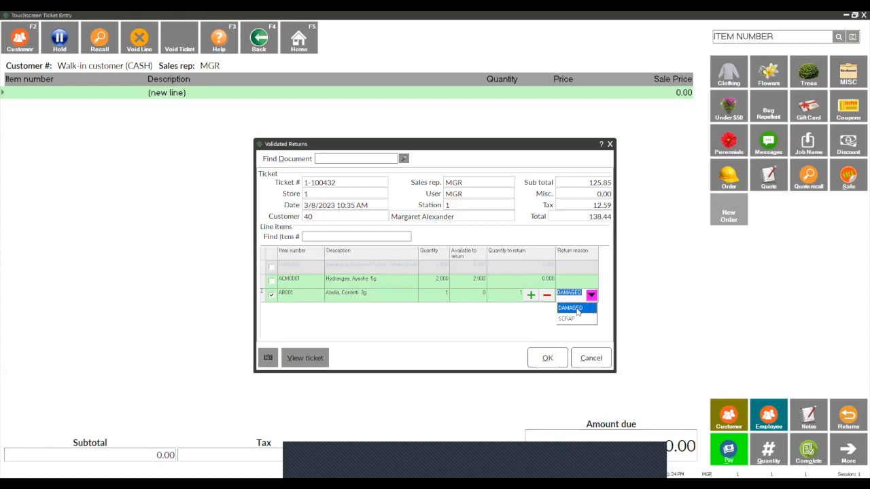
left_click(570, 308)
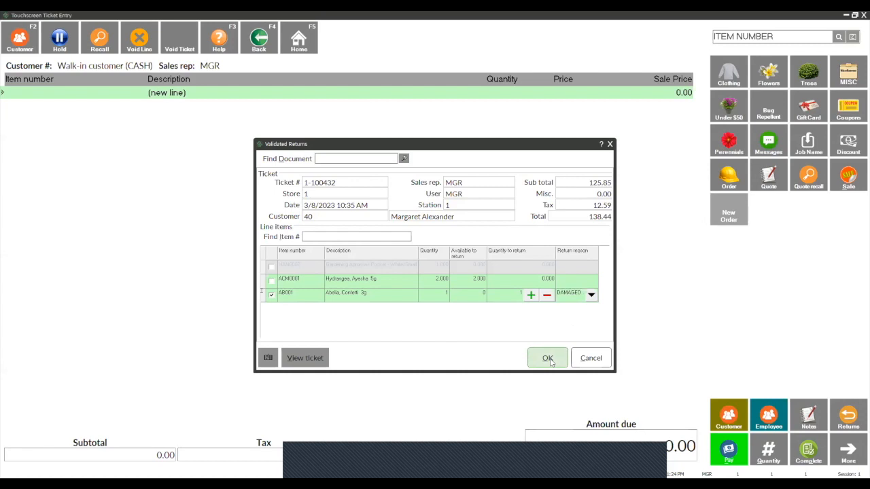
left_click(547, 358)
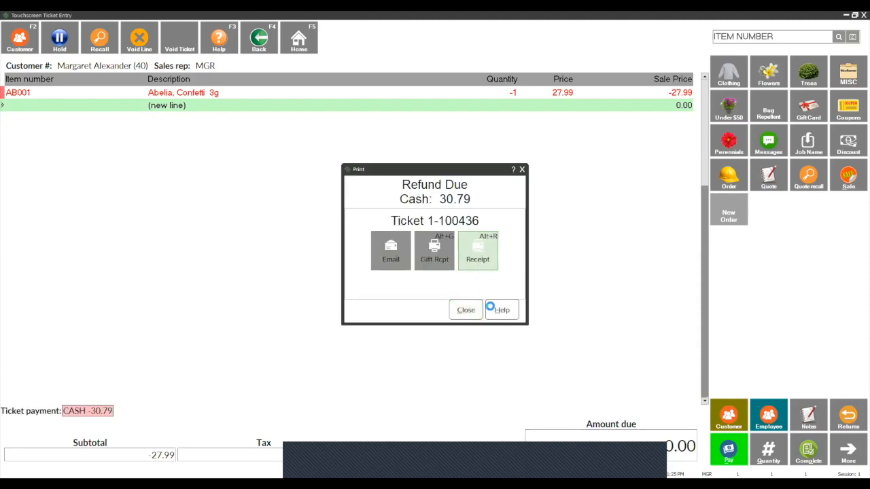
mouse_move(500, 309)
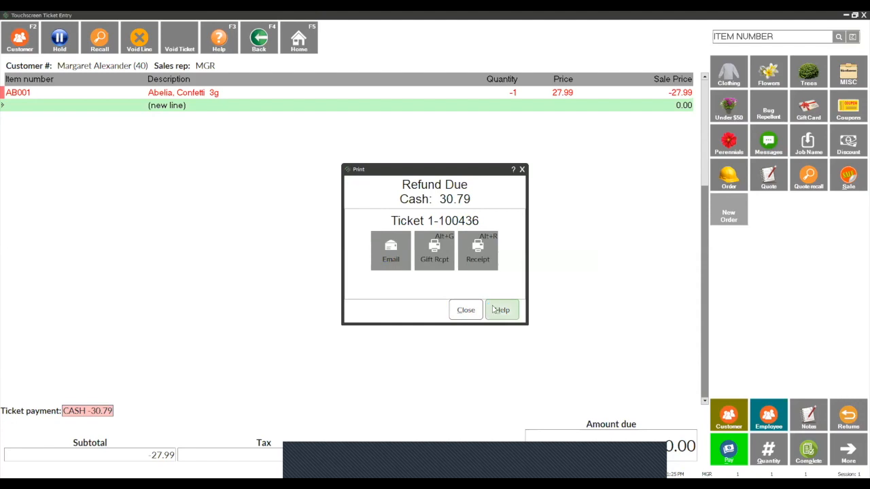